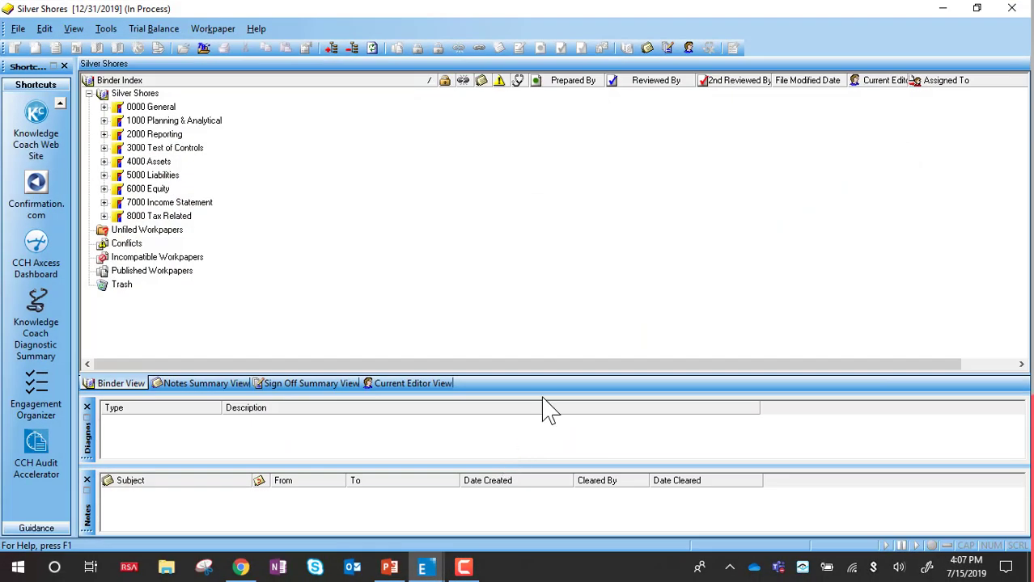
mouse_move(58, 387)
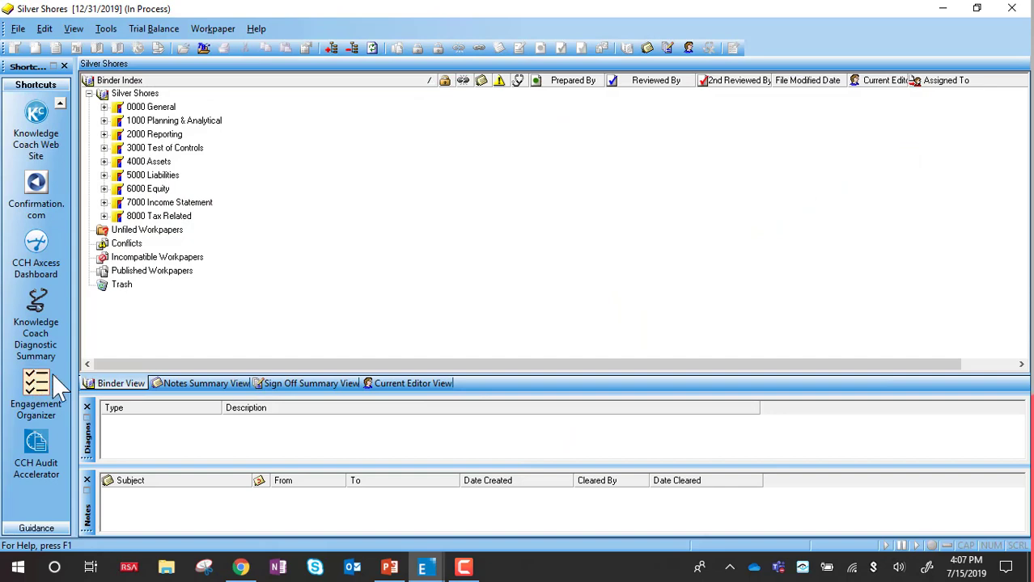
- Launch the Silver Shores Engagement Organizer from the Tools menu
left_click(105, 29)
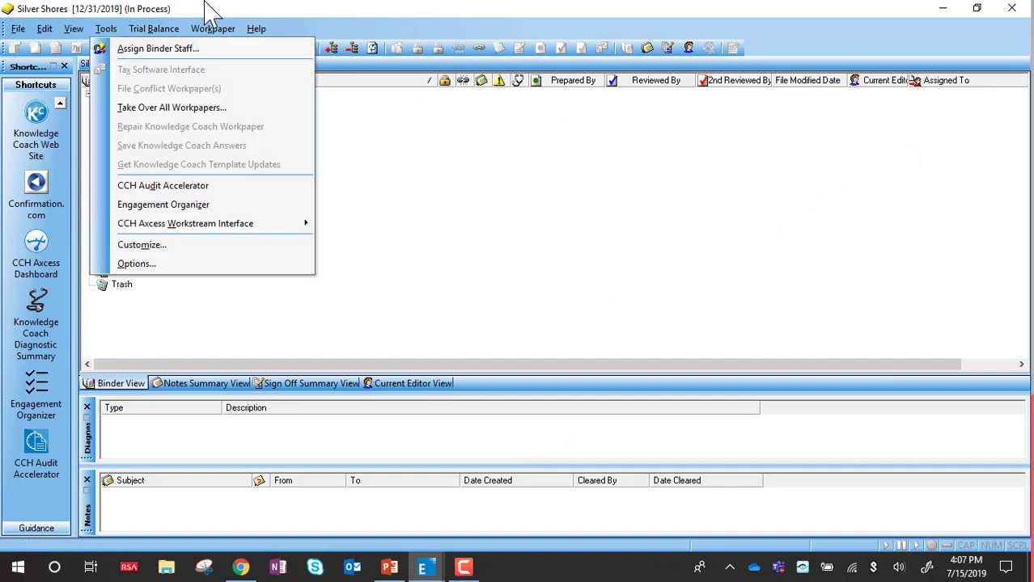
left_click(163, 204)
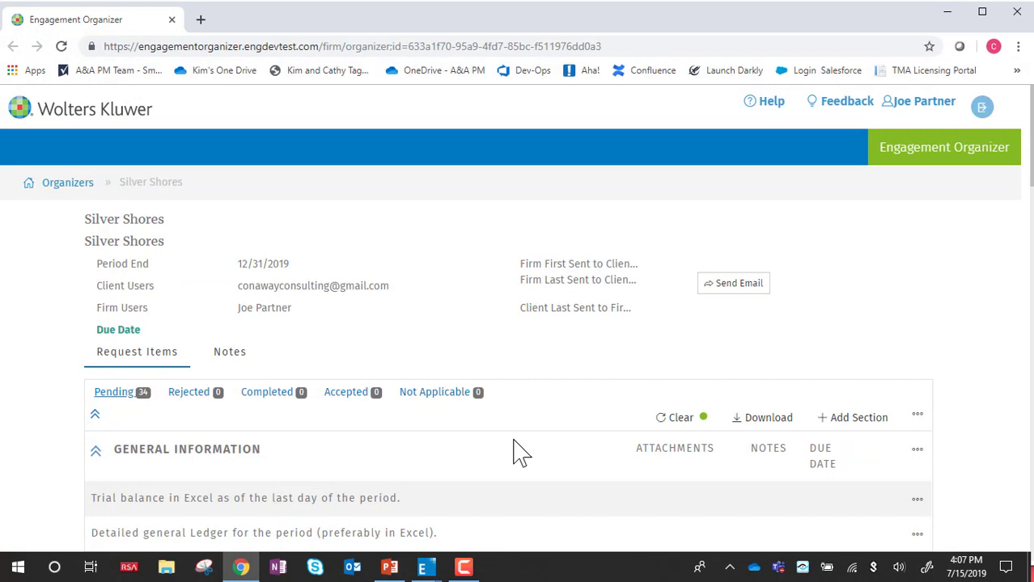
- Collapse the General Information and Fixed Assets request sections to their headings
scroll("down", 3)
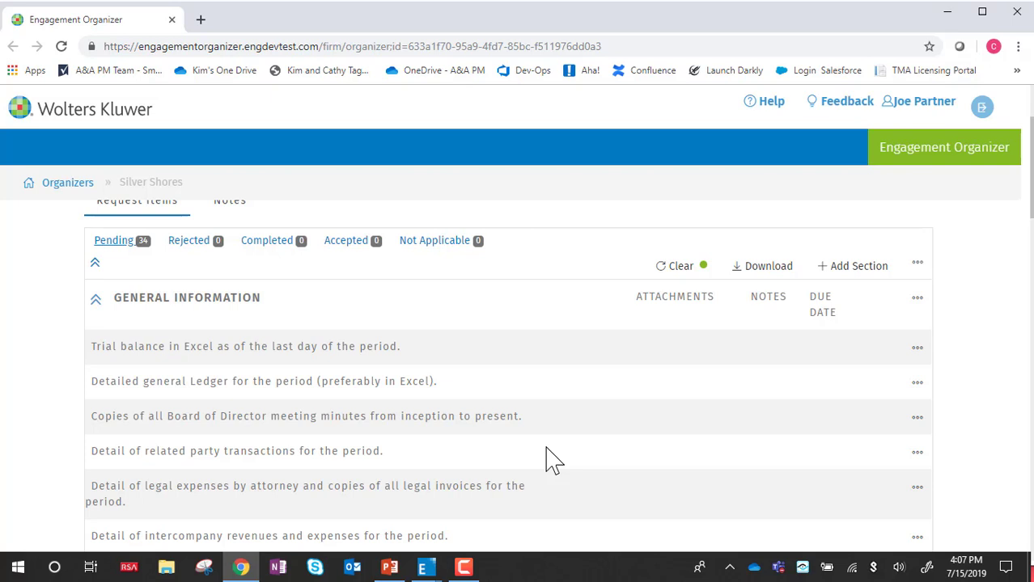
left_click(96, 298)
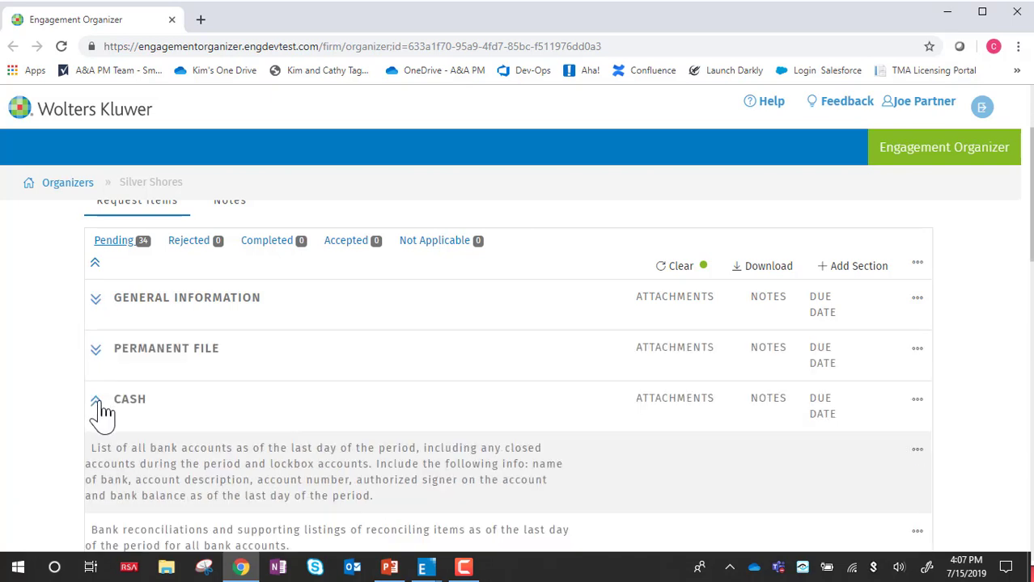
scroll("down", 3)
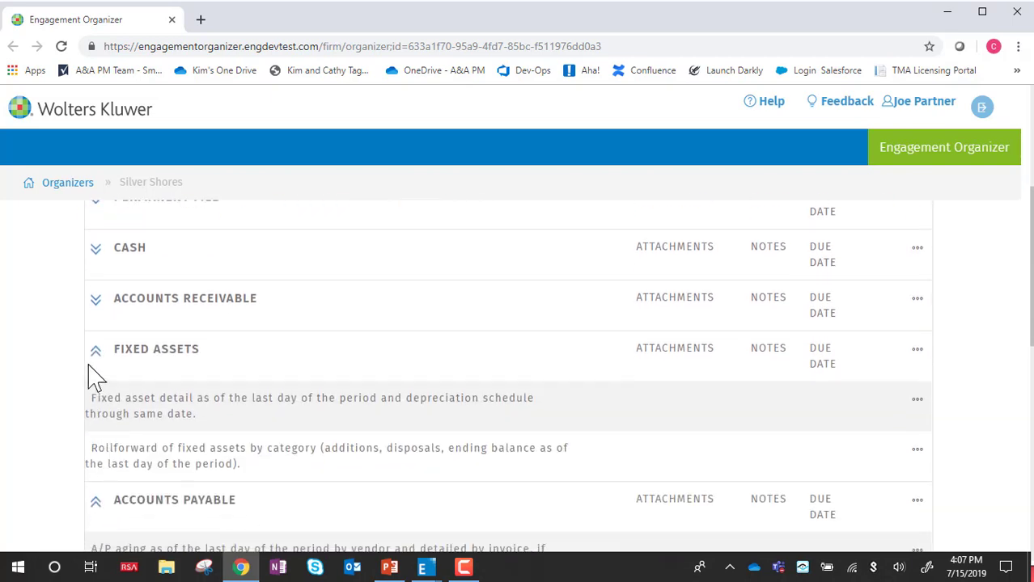
left_click(95, 350)
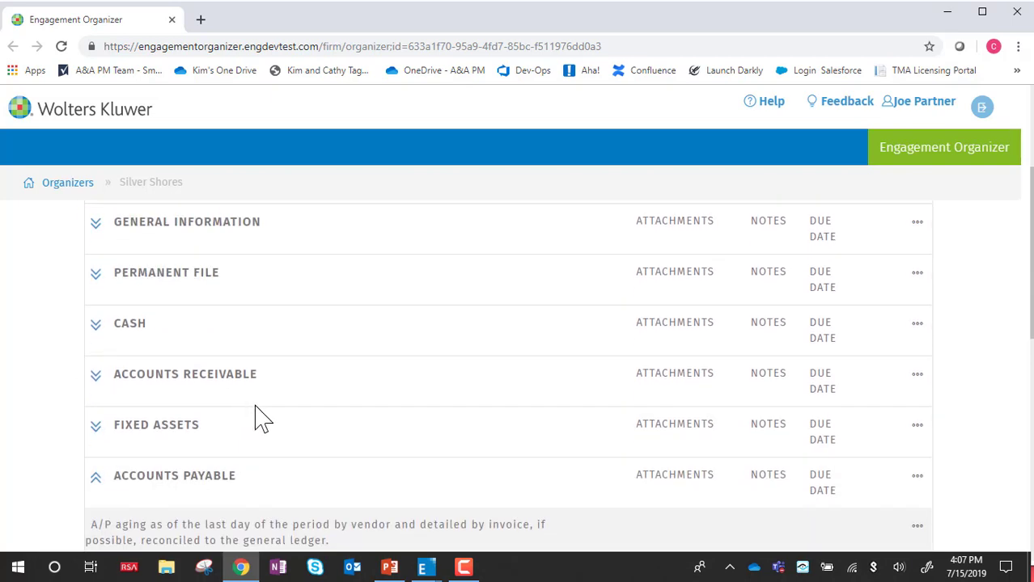
scroll("up", 3)
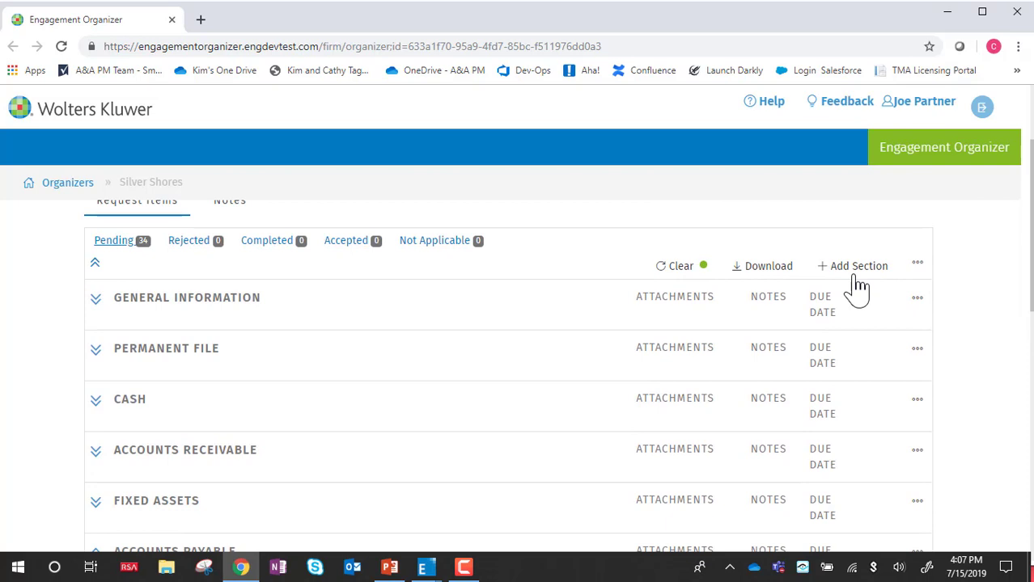
- Add a section named 'Other Current Assets' shown Below Fixed Assets and save it
left_click(851, 266)
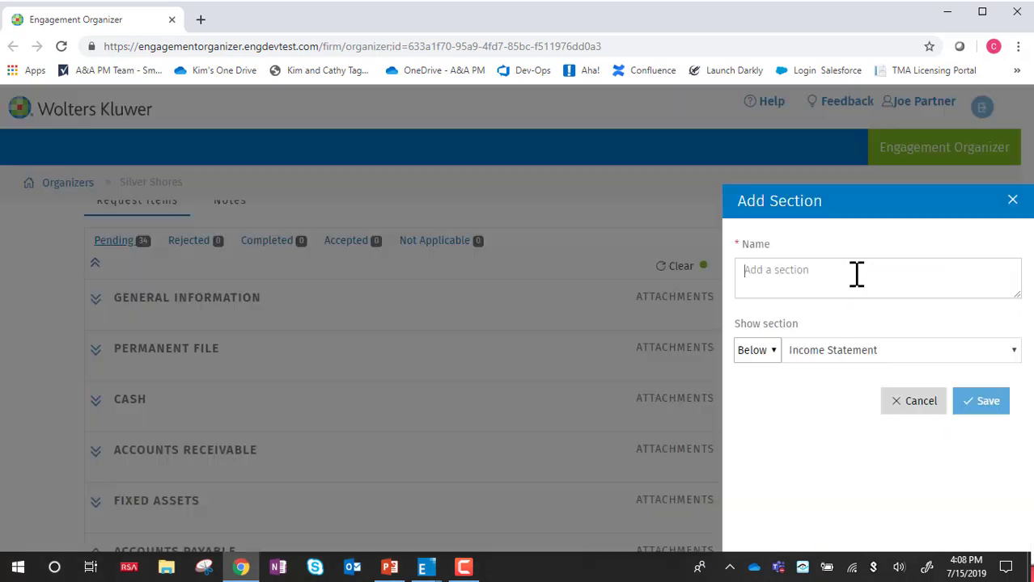
type("Other")
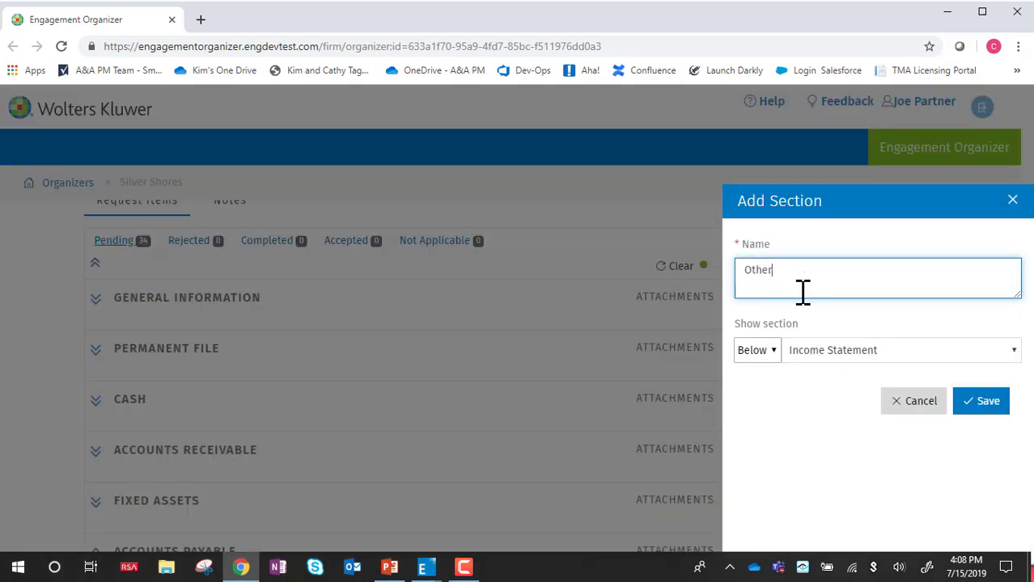
type("Current Asse")
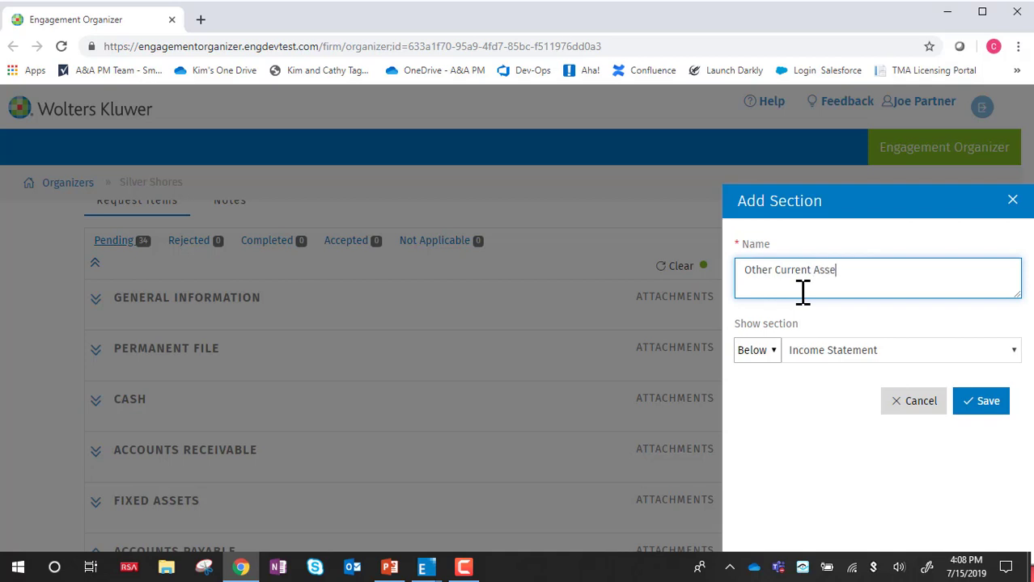
type("ts")
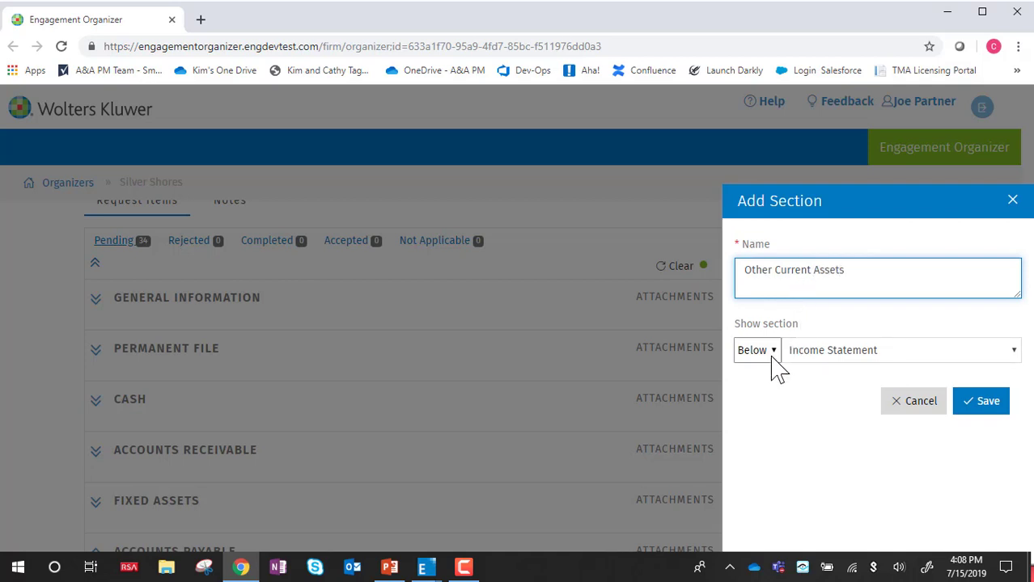
left_click(898, 350)
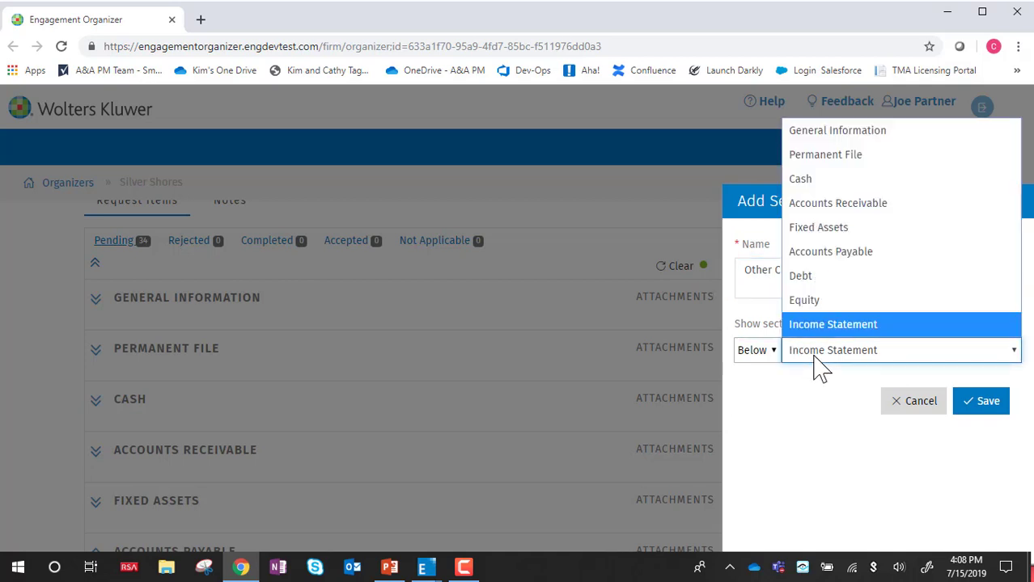
mouse_move(819, 226)
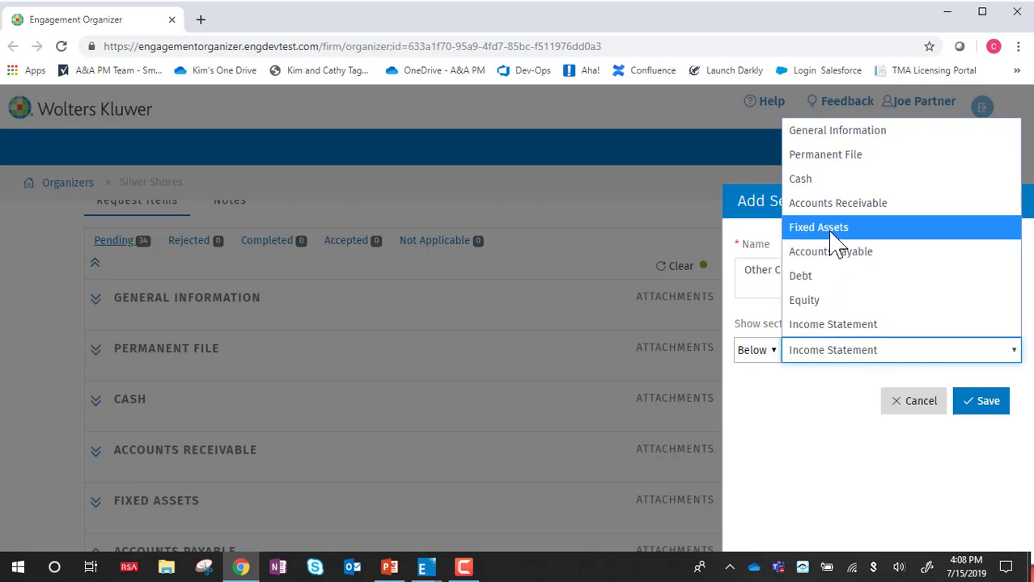
left_click(819, 226)
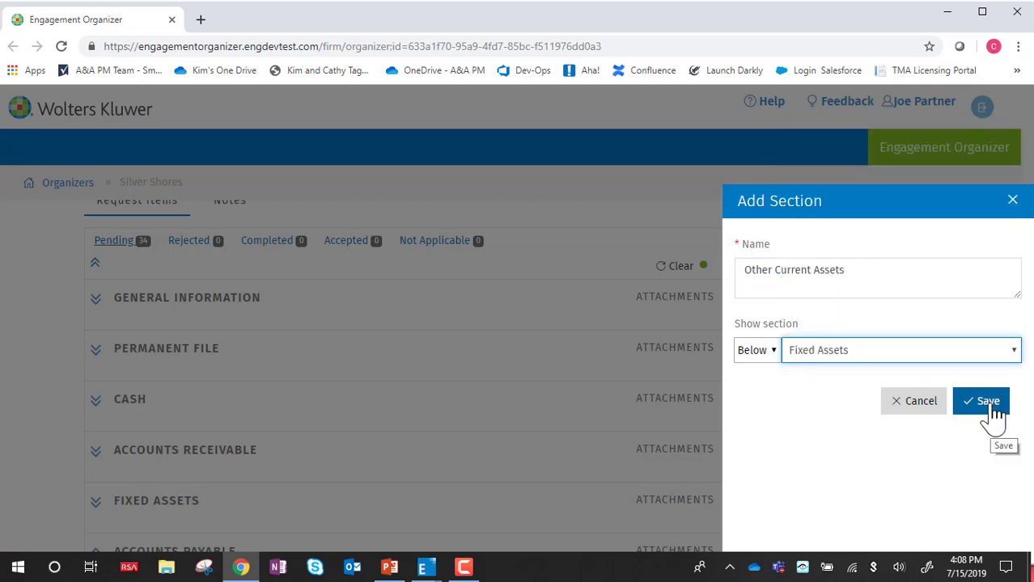
left_click(980, 402)
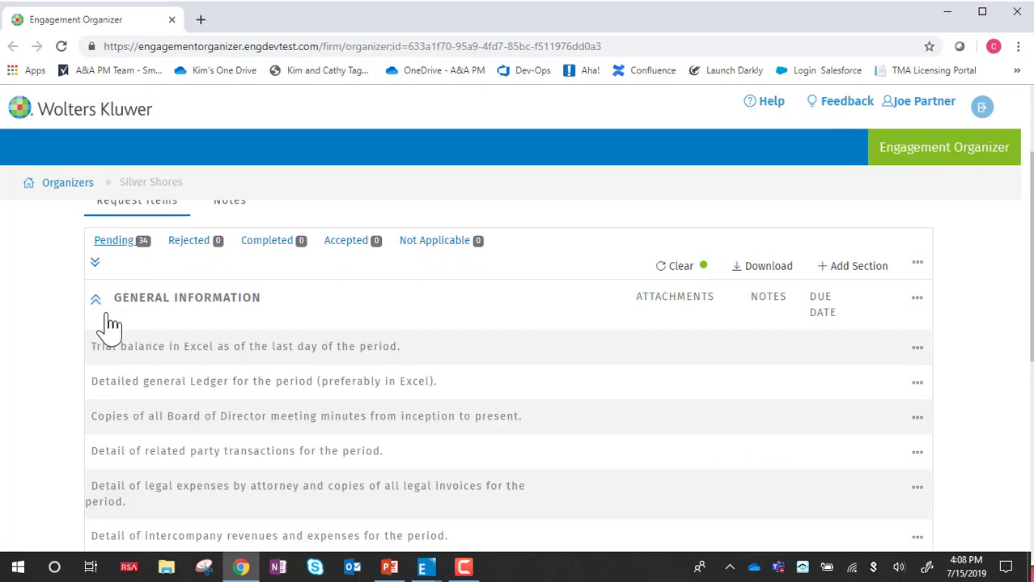
mouse_move(906, 486)
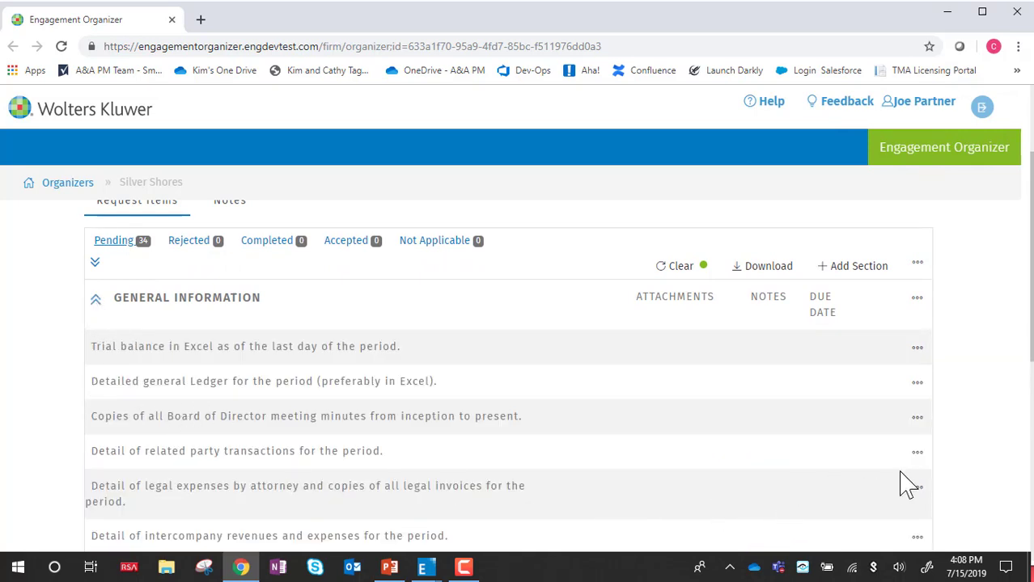
mouse_move(917, 453)
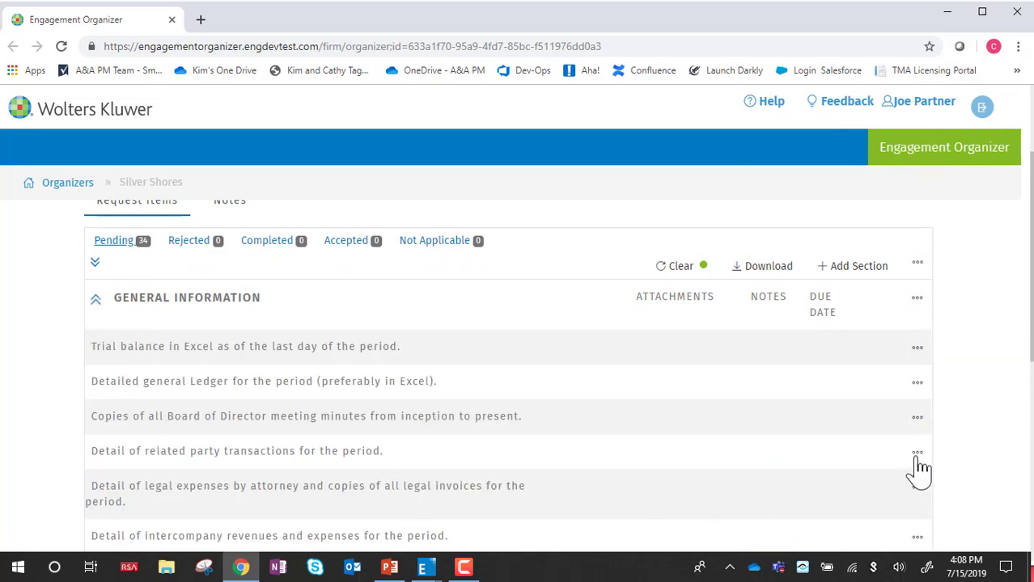
left_click(917, 453)
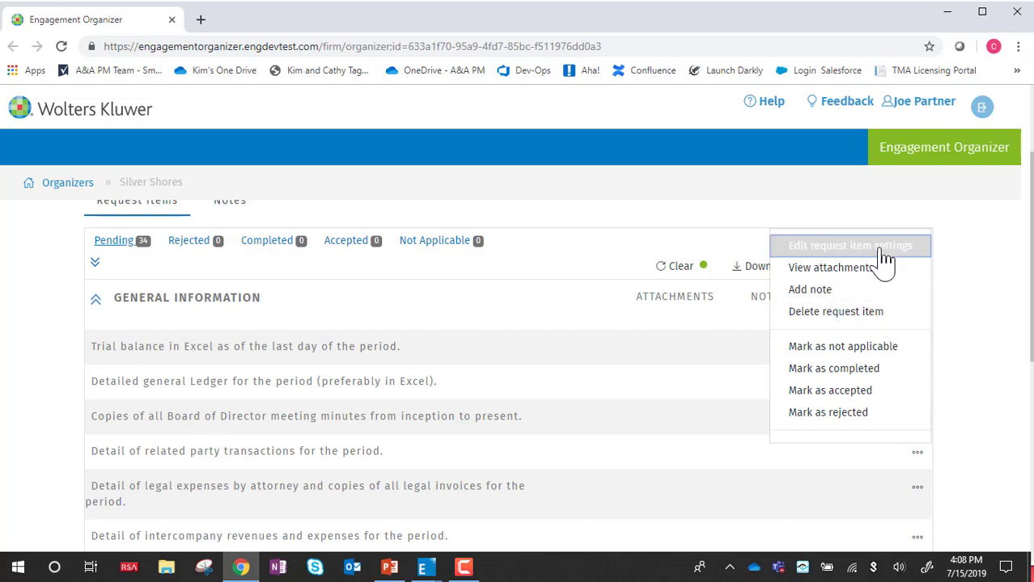
left_click(849, 246)
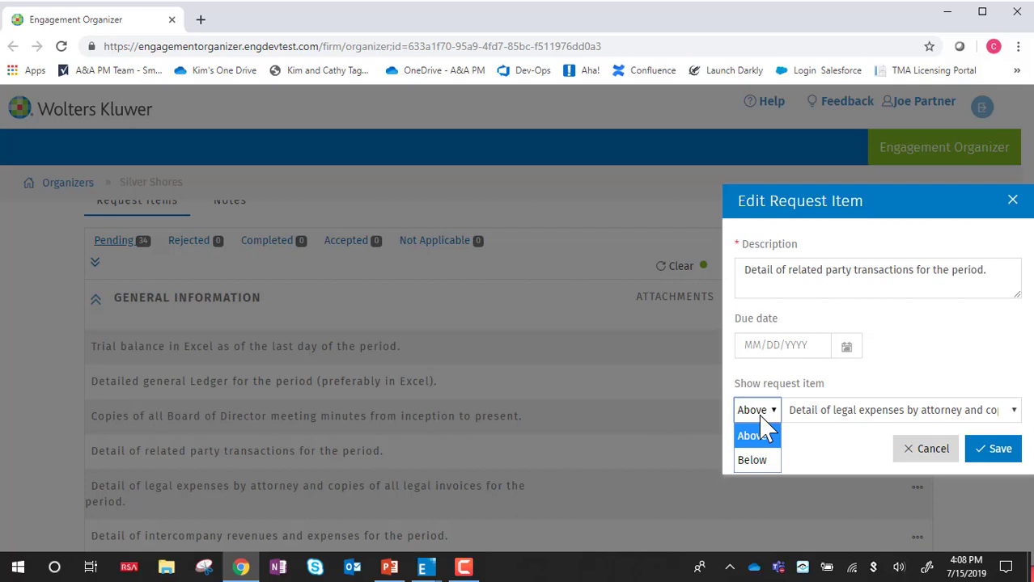
mouse_move(926, 450)
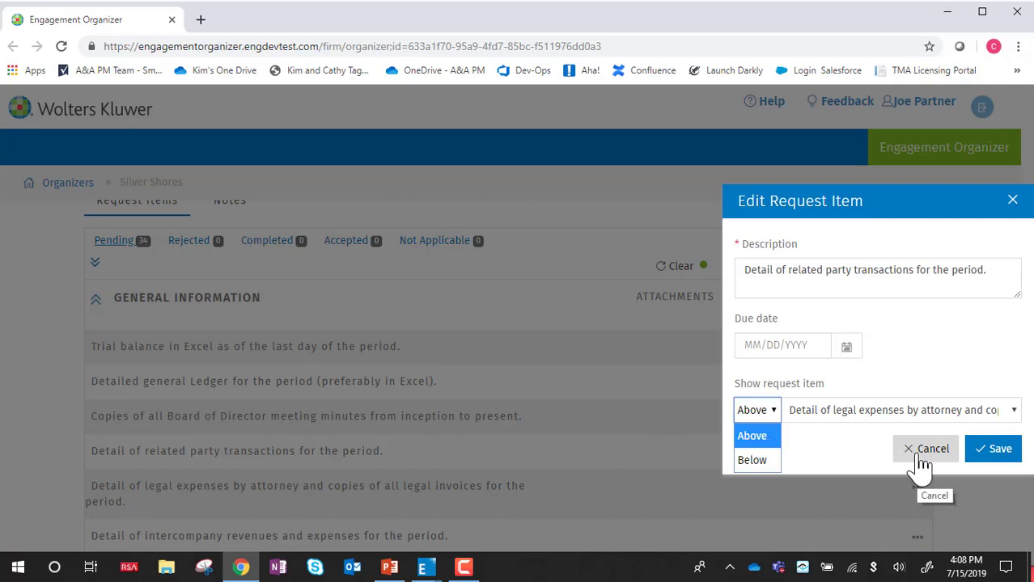
left_click(926, 449)
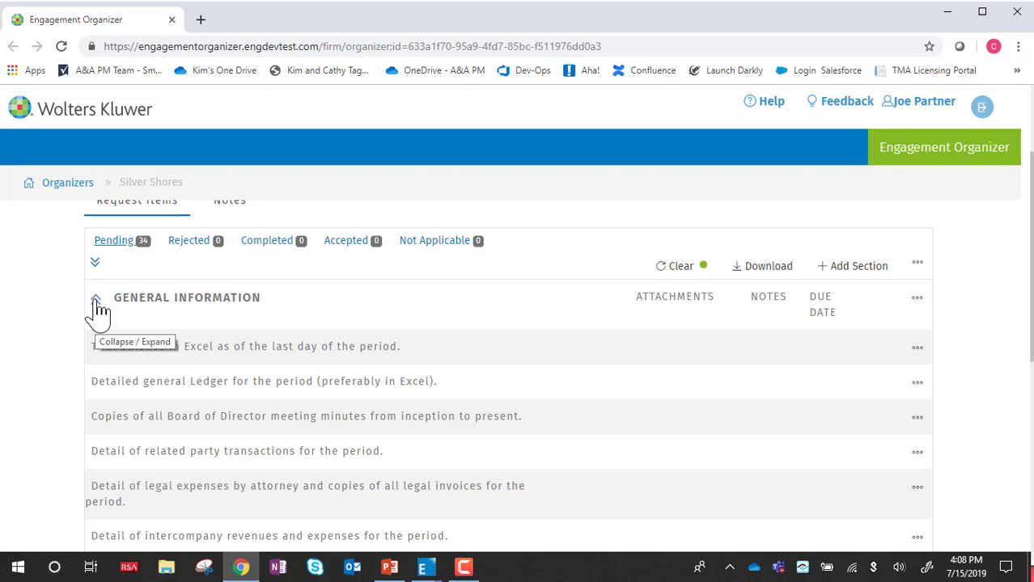
- Scroll back up to the Silver Shores details, period end and users summary
scroll("up", 3)
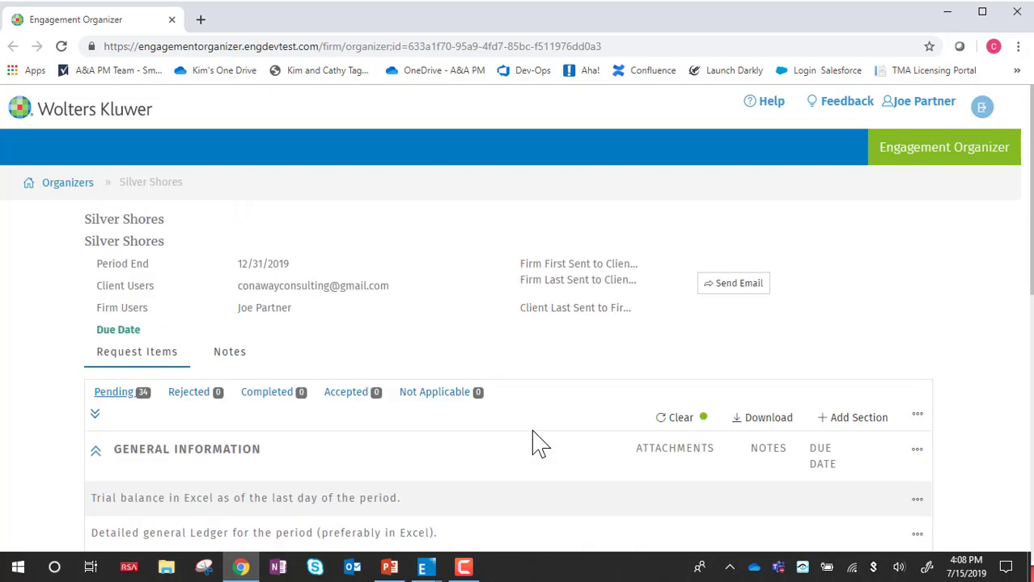
mouse_move(734, 288)
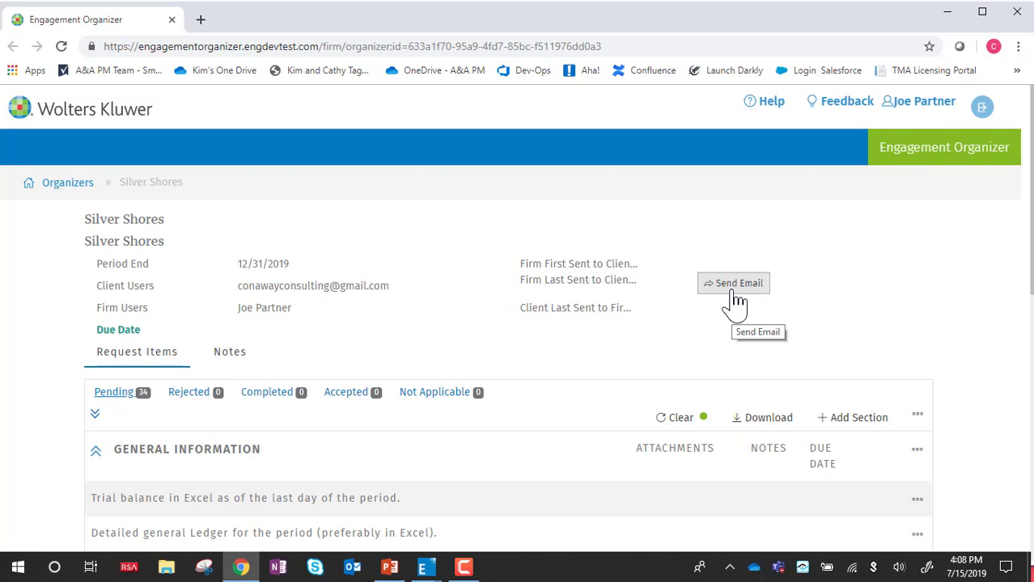
- Send the Silver Shores request email to the client, dating first and last sent July 15, 2019
left_click(733, 283)
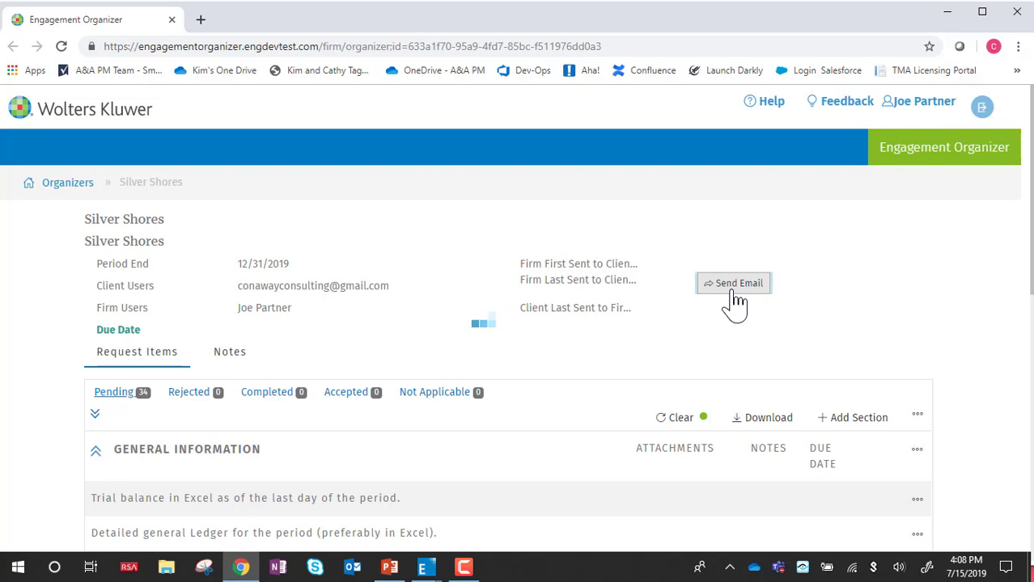
left_click(733, 283)
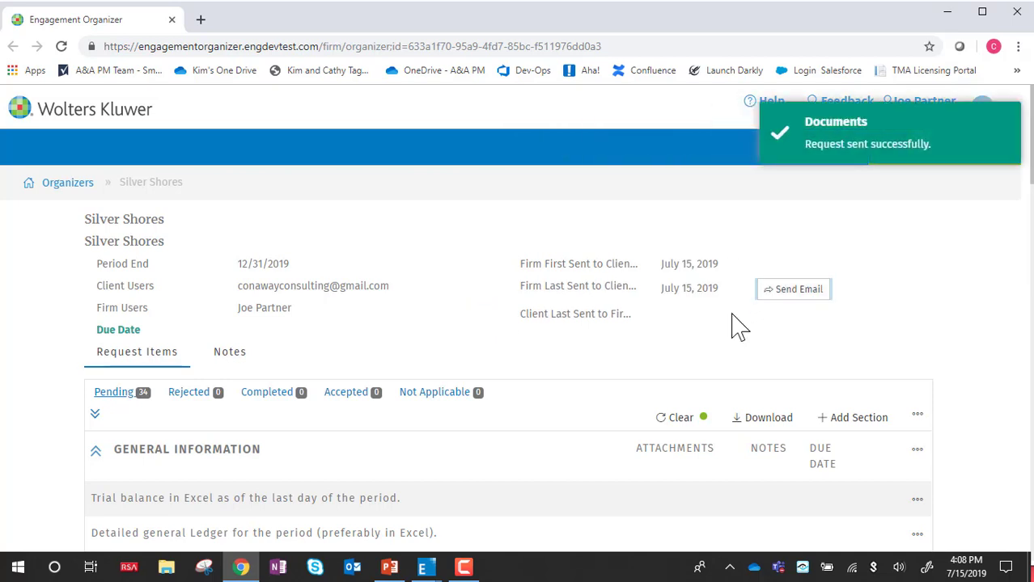